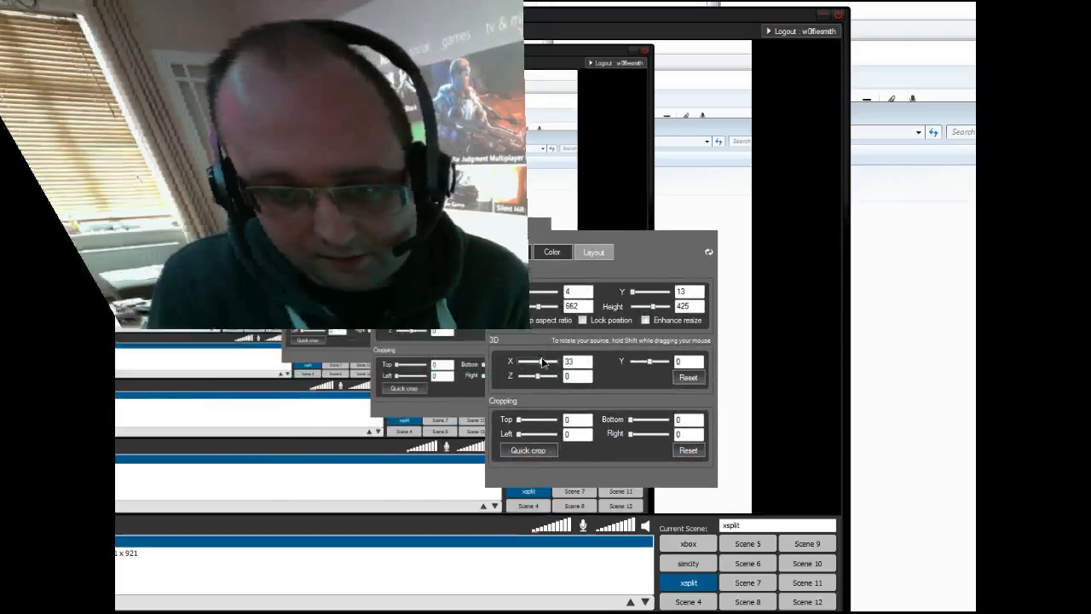
# Close the webcam source's Color/Layout, 3D and Cropping properties panel
pyautogui.click(689, 376)
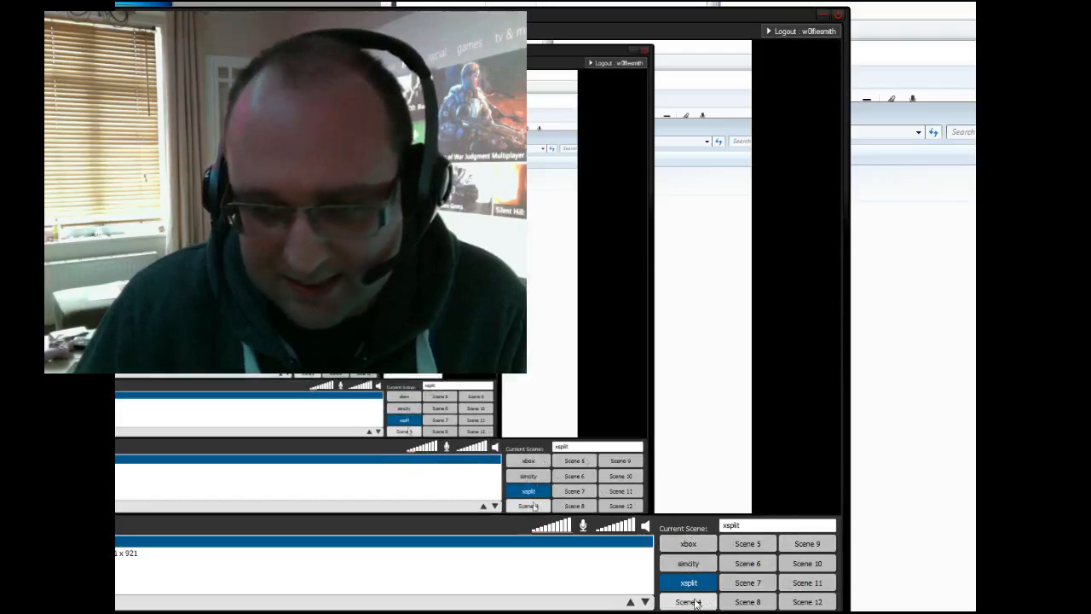
pyautogui.click(689, 584)
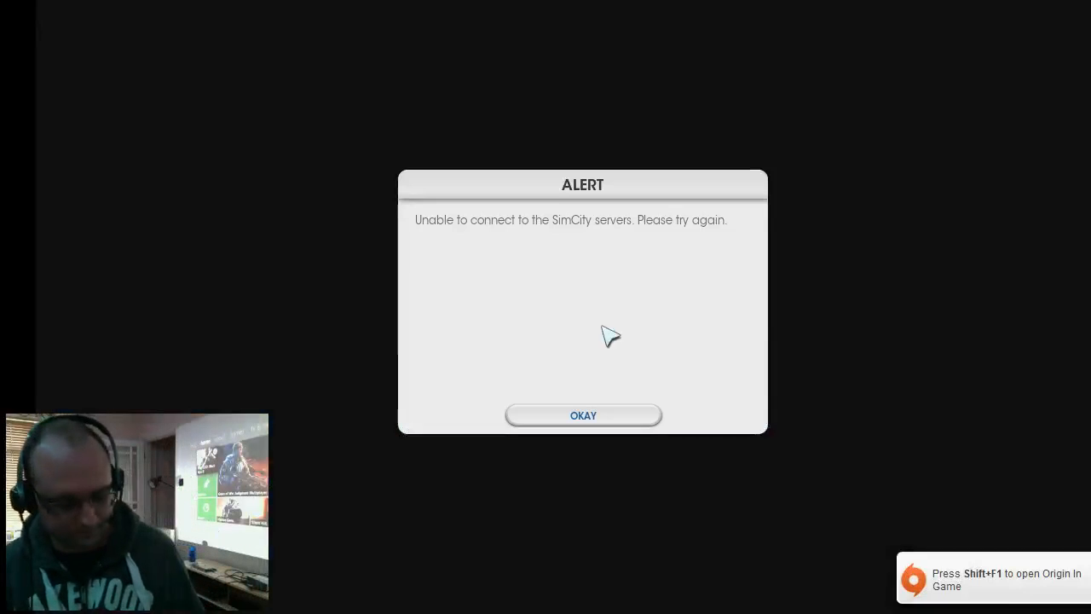
# Dismiss SimCity's 'Unable to connect' server alert to reach the main menu
pyautogui.click(583, 416)
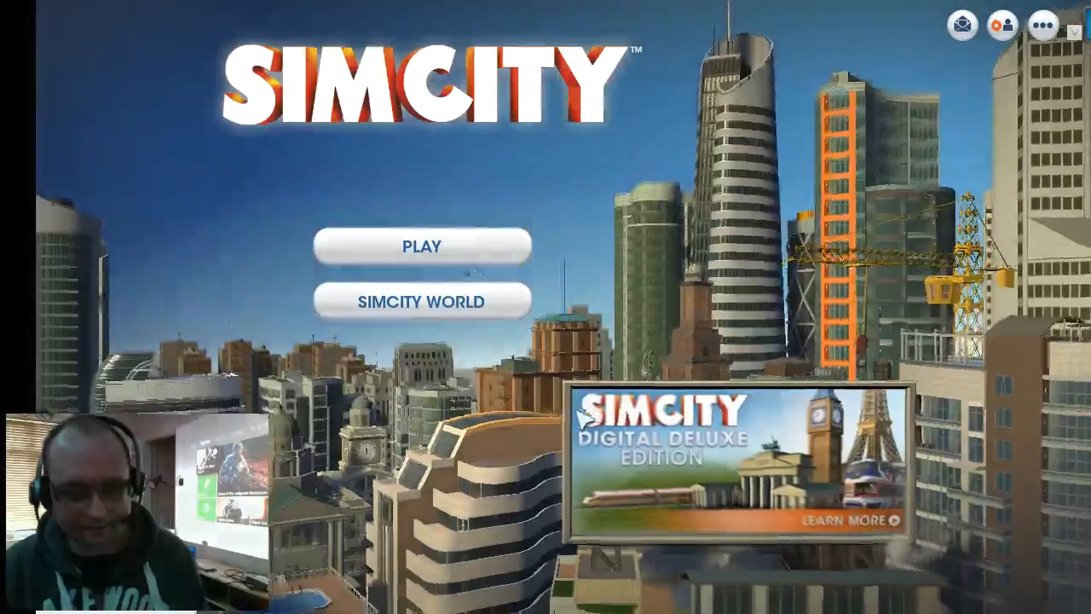